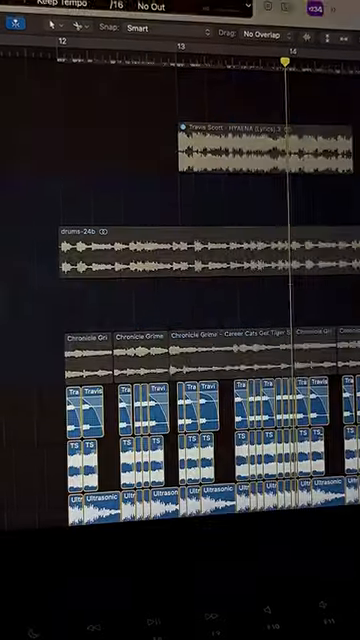
pyautogui.scroll(-3)
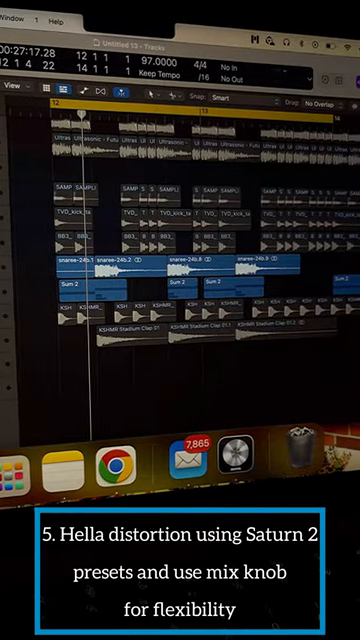
pyautogui.scroll(-3)
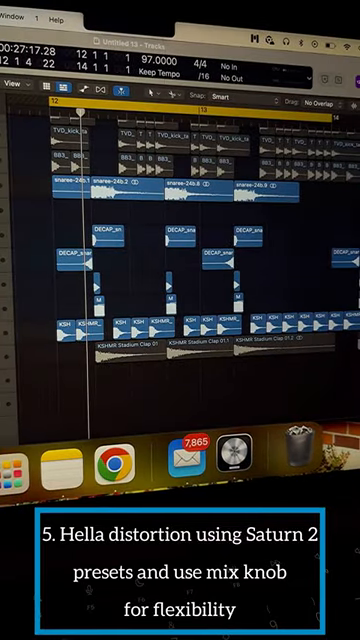